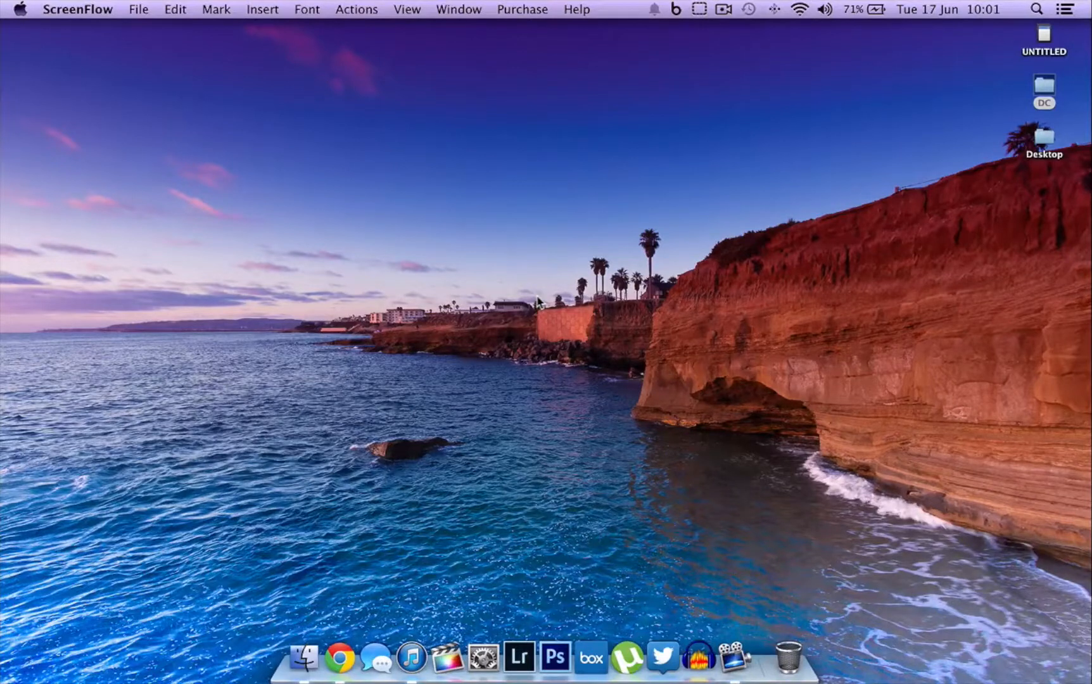
{"action": "mouse_move", "coordinate": [425, 182]}
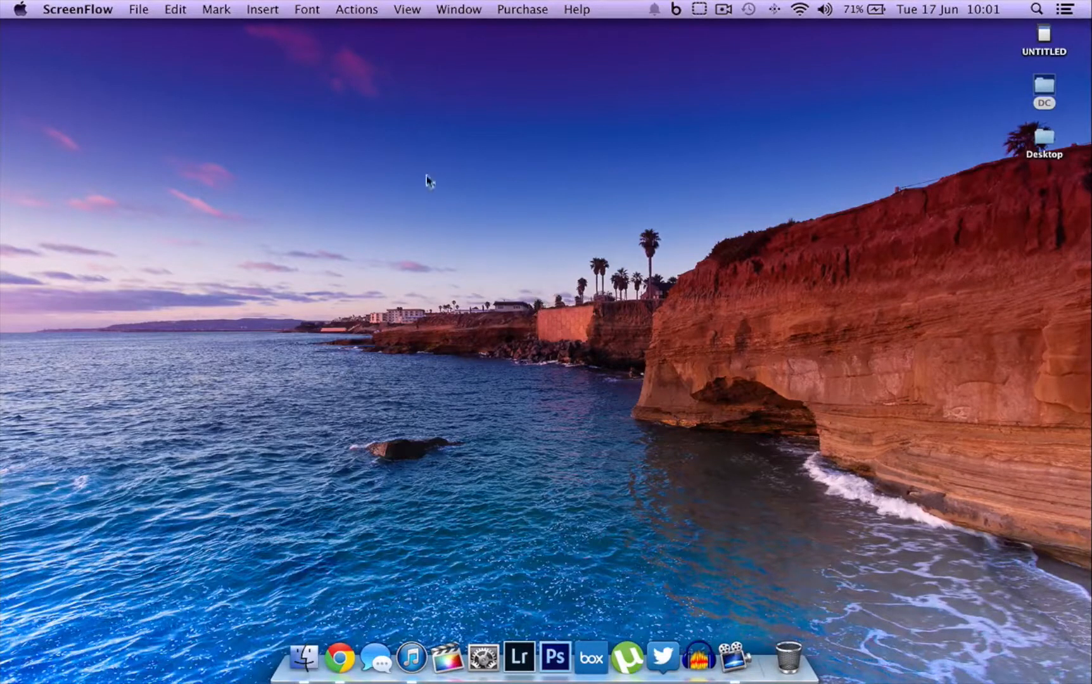
- Show About This Mac confirming OS X version 10.9.3
{"action": "left_click", "coordinate": [19, 9]}
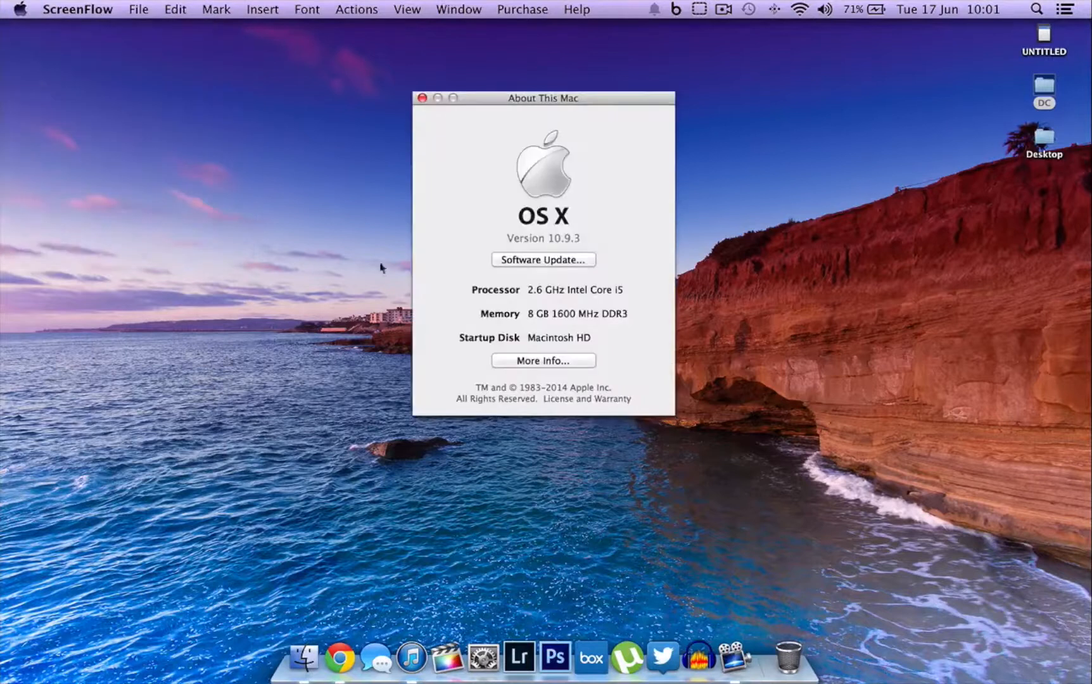
{"action": "mouse_move", "coordinate": [491, 237]}
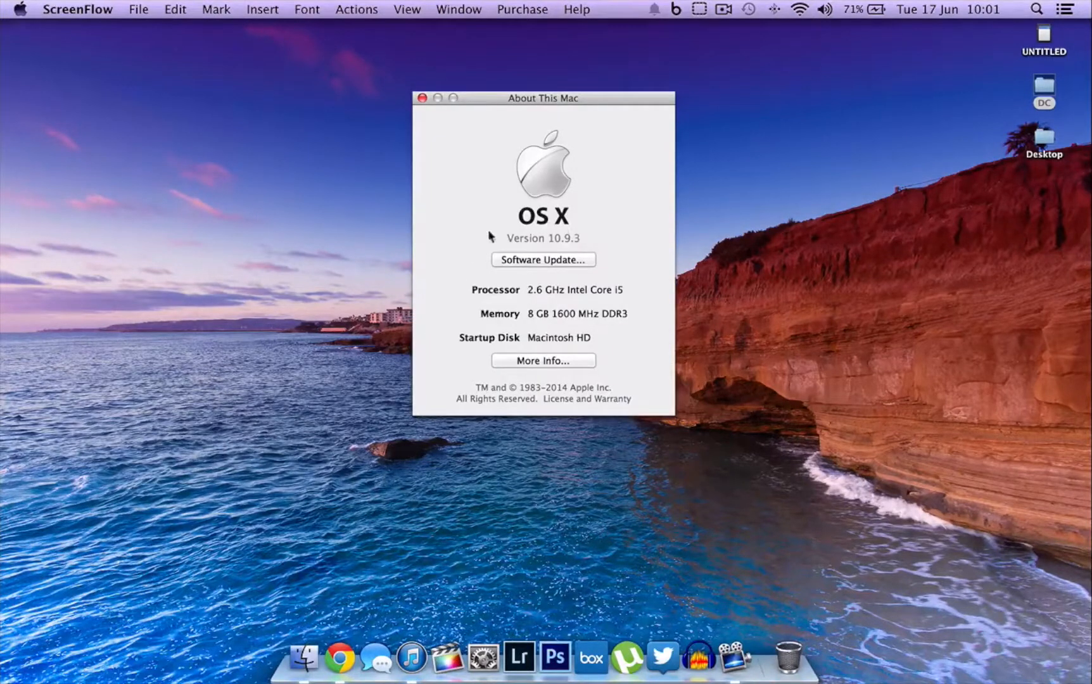
{"action": "mouse_move", "coordinate": [577, 253]}
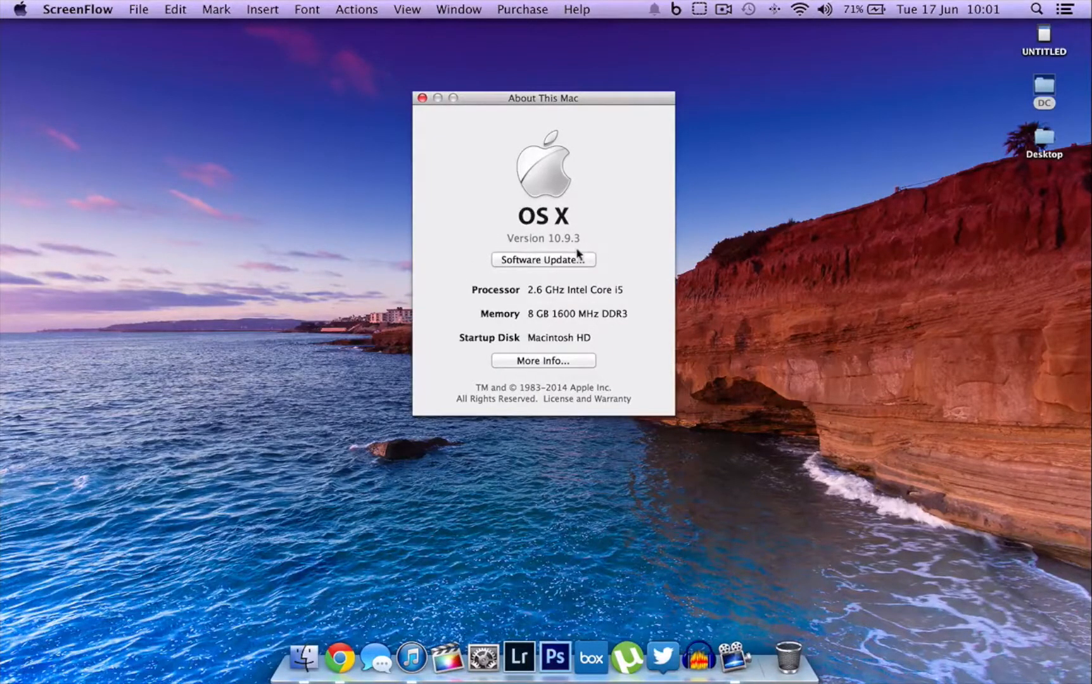
{"action": "mouse_move", "coordinate": [587, 240]}
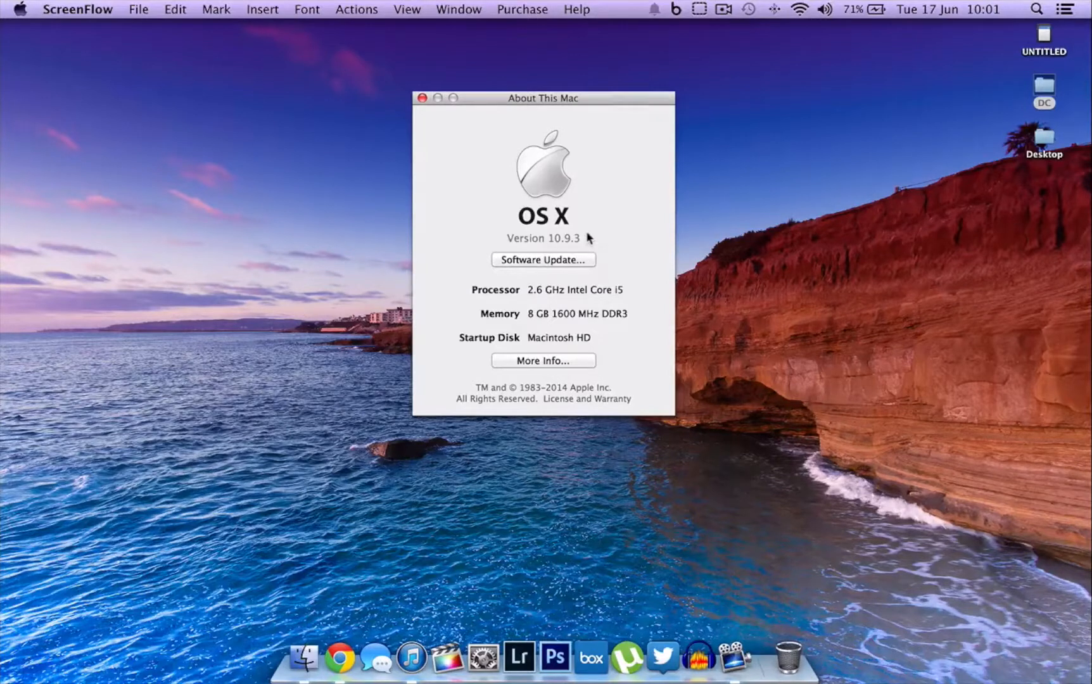
{"action": "mouse_move", "coordinate": [587, 242]}
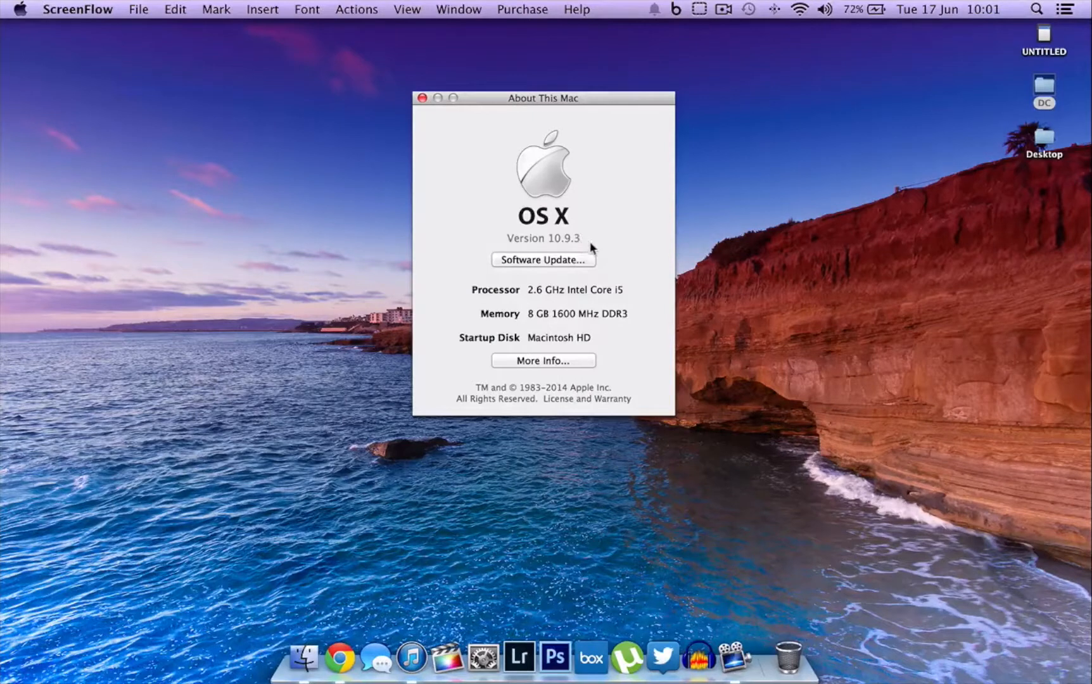
{"action": "mouse_move", "coordinate": [496, 185]}
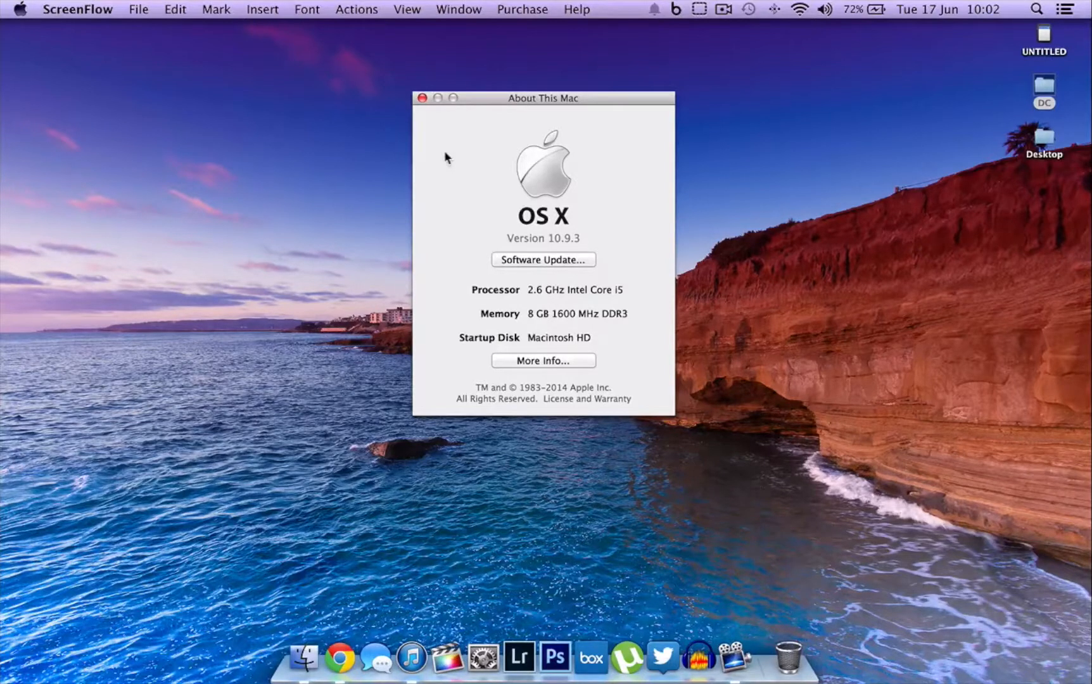
{"action": "mouse_move", "coordinate": [432, 140]}
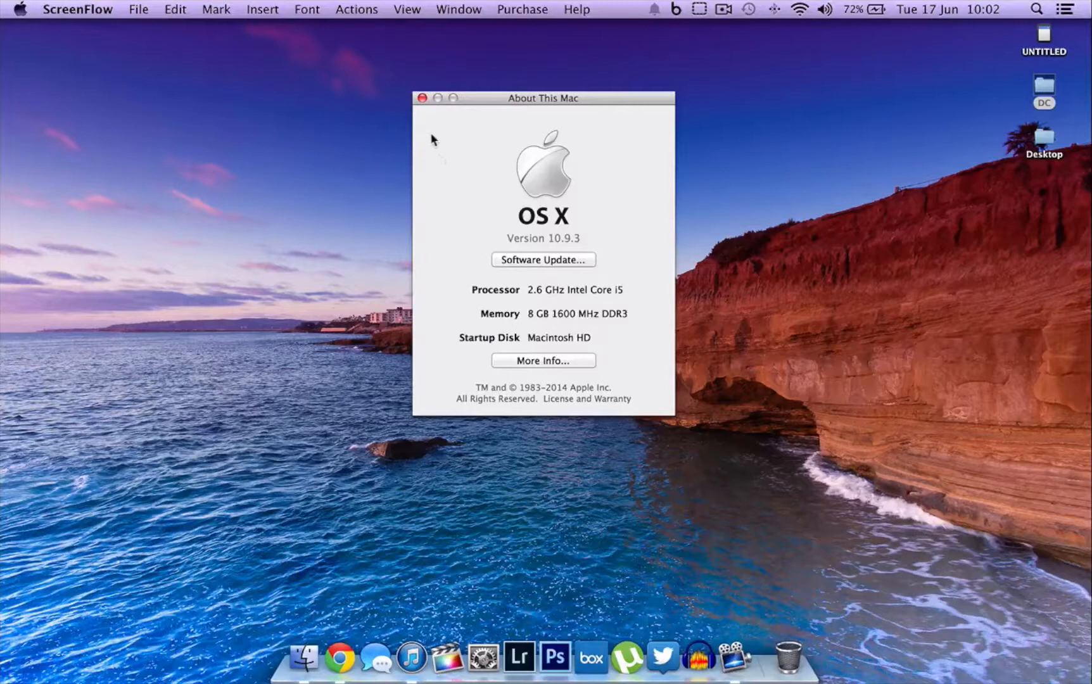
{"action": "mouse_move", "coordinate": [435, 139]}
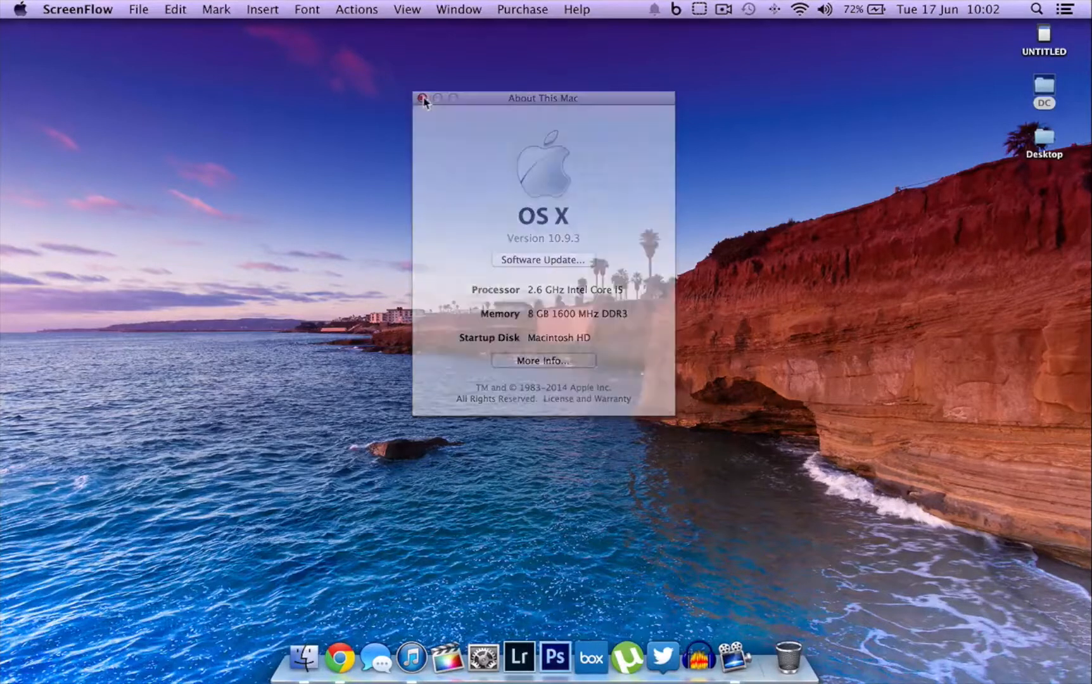
- Close the About This Mac window, leaving the desktop and Dock
{"action": "left_click", "coordinate": [424, 99]}
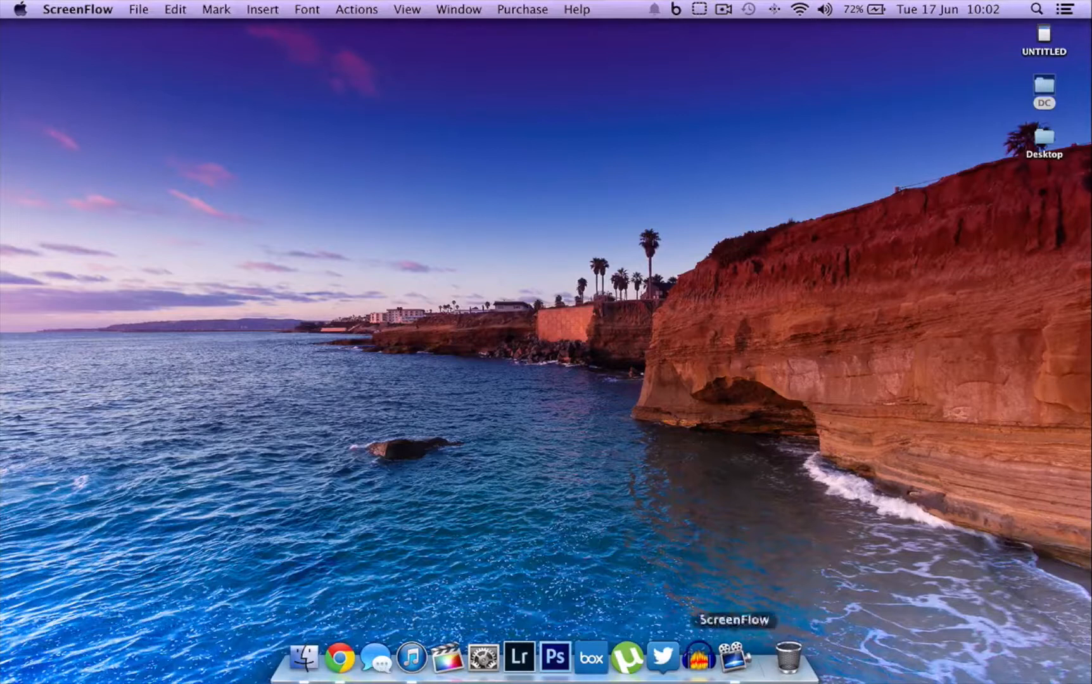
{"action": "mouse_move", "coordinate": [437, 407]}
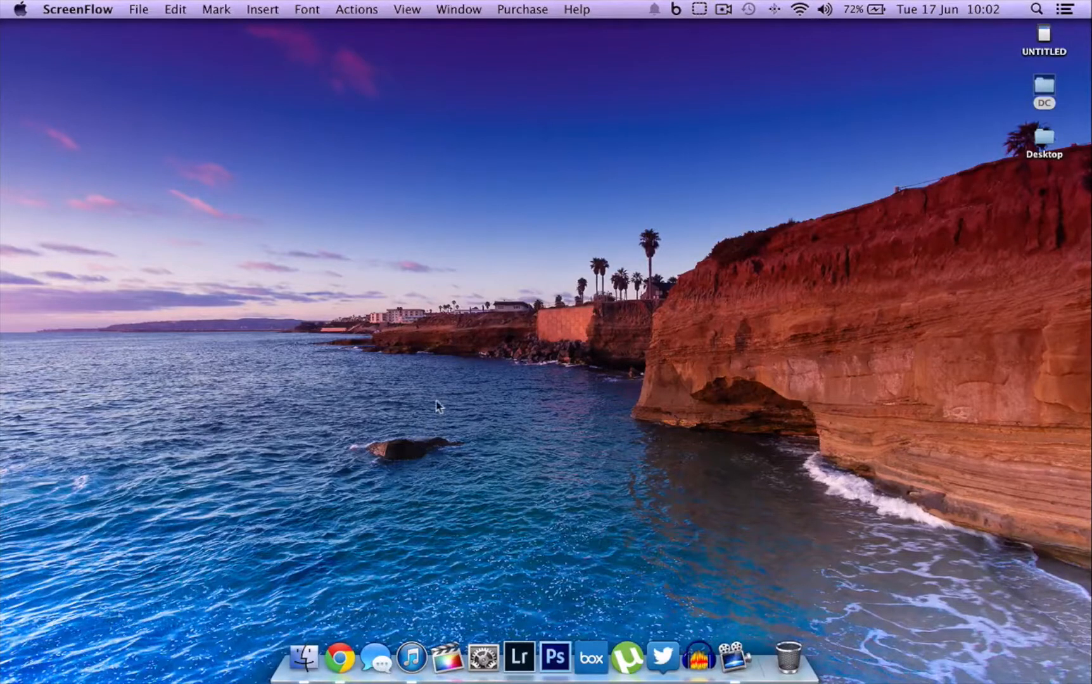
{"action": "mouse_move", "coordinate": [445, 409]}
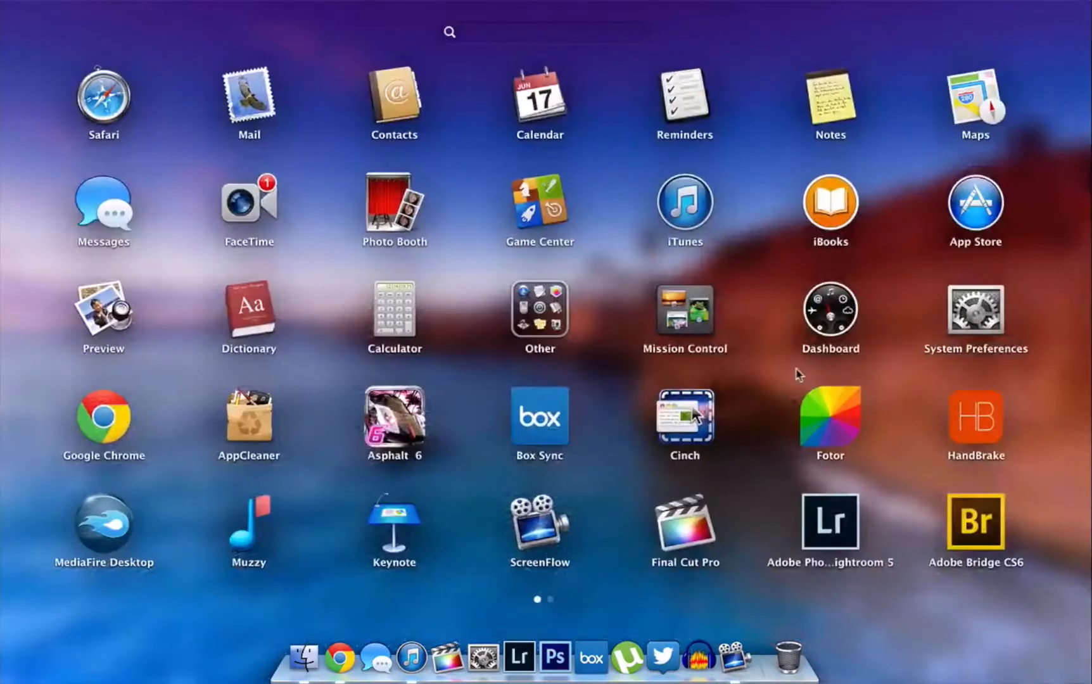
- Move to Launchpad's second page of apps where cDock sits
{"action": "scroll", "scroll_direction": "left", "scroll_amount": 3}
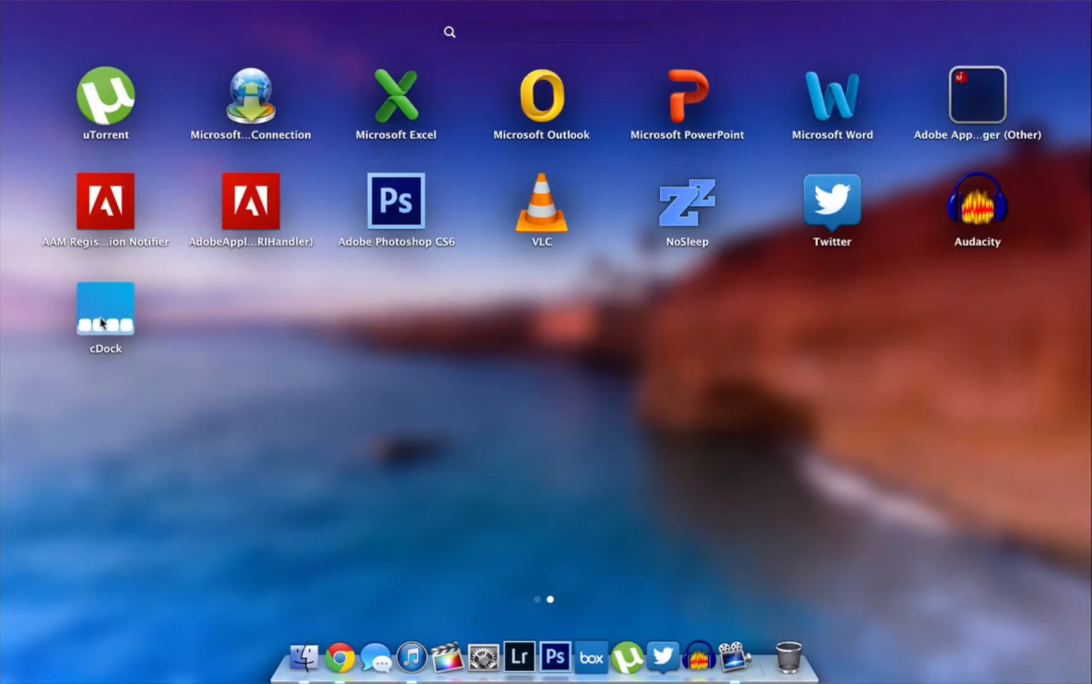
- Launch cDock and run Install Transparent dock, confirming with Okay
{"action": "double_click", "coordinate": [104, 308]}
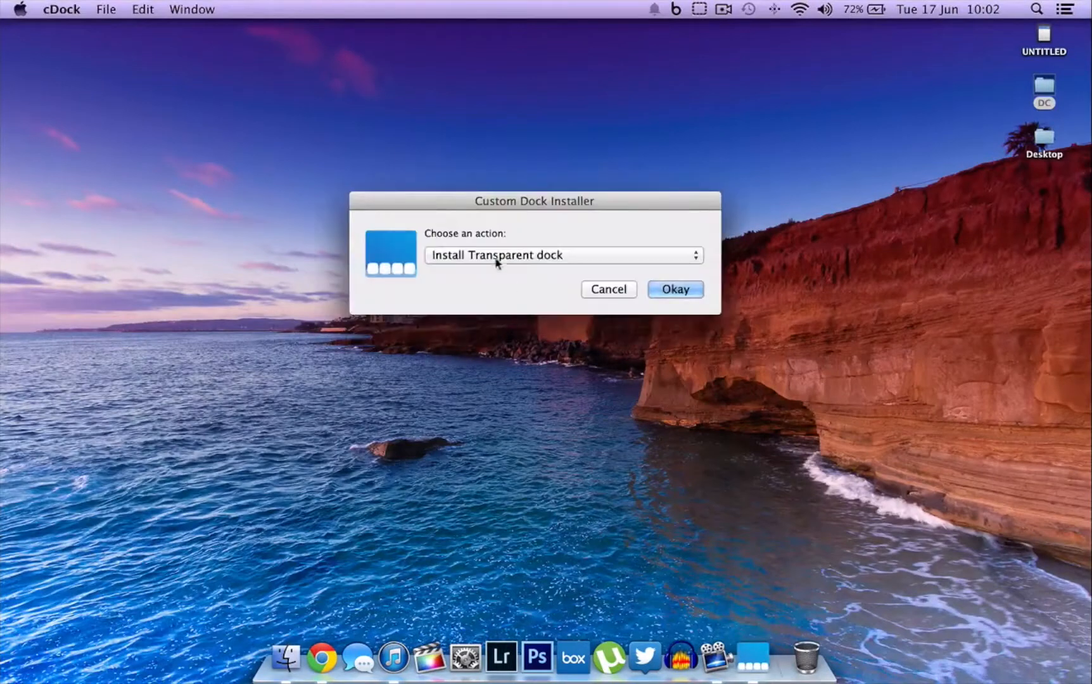
{"action": "left_click", "coordinate": [561, 255]}
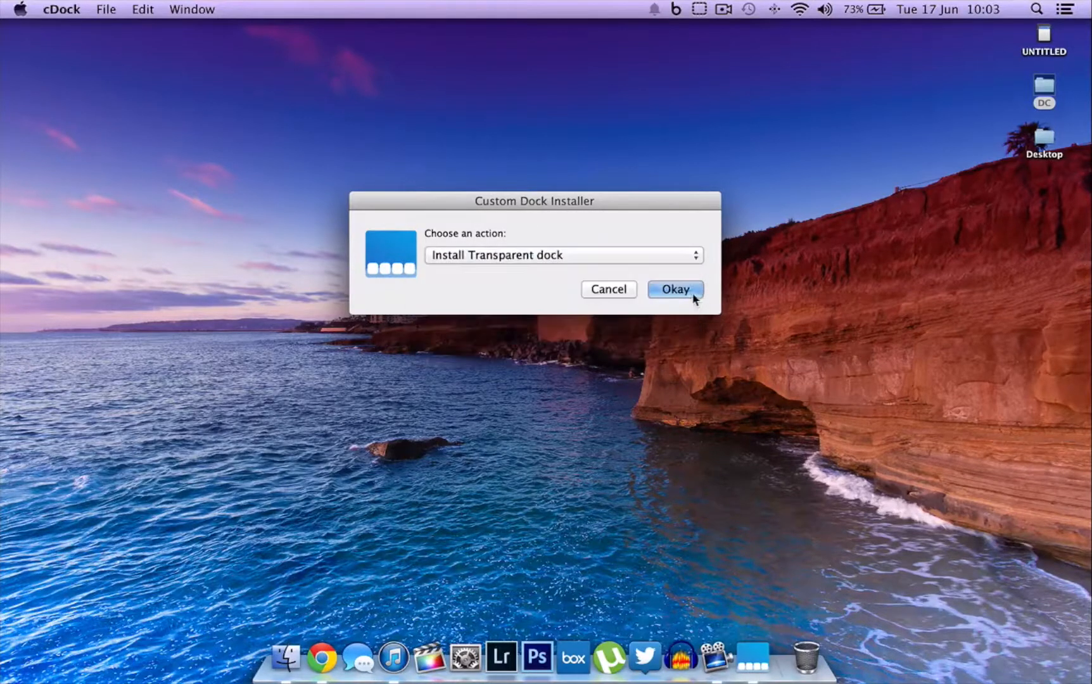
{"action": "left_click", "coordinate": [674, 289]}
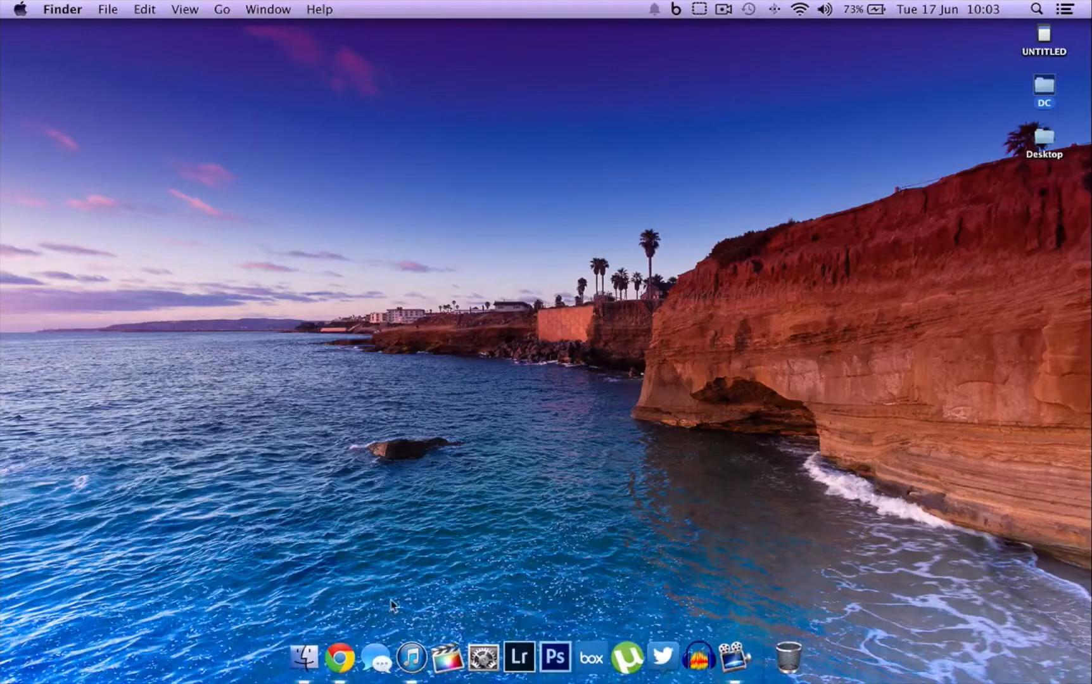
{"action": "mouse_move", "coordinate": [663, 657]}
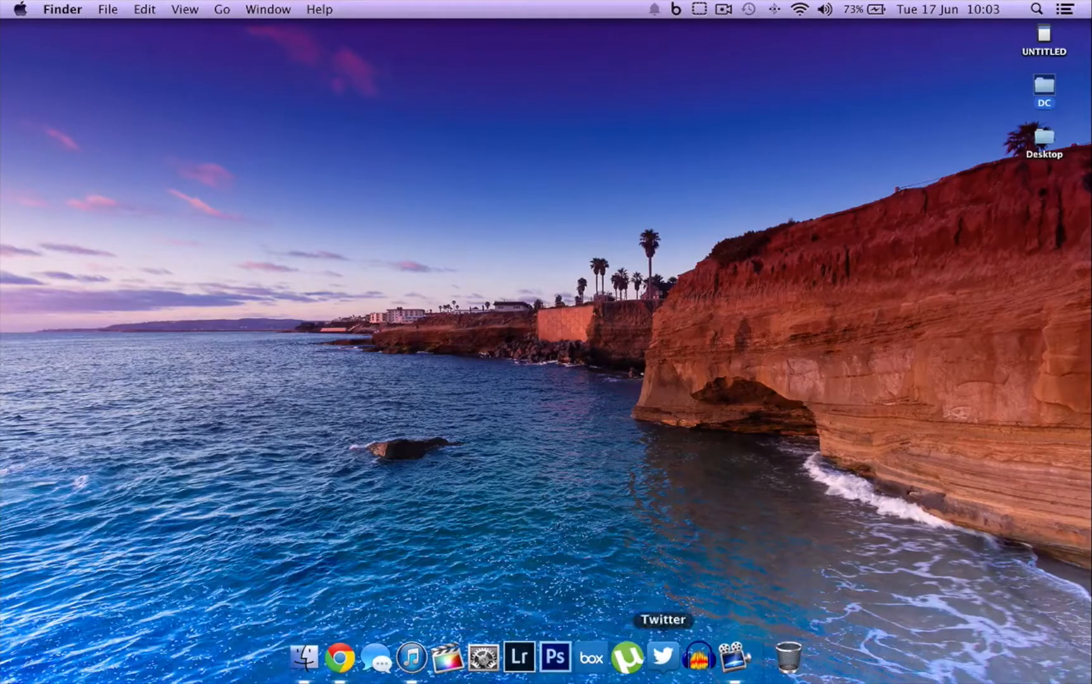
{"action": "mouse_move", "coordinate": [474, 562]}
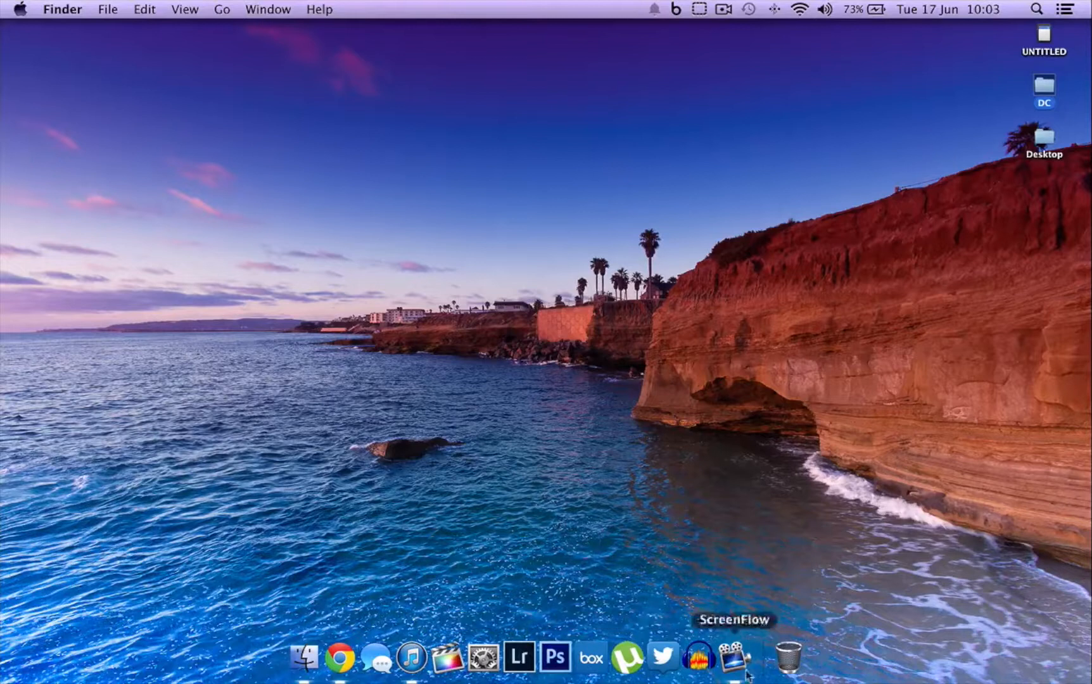
{"action": "mouse_move", "coordinate": [663, 657]}
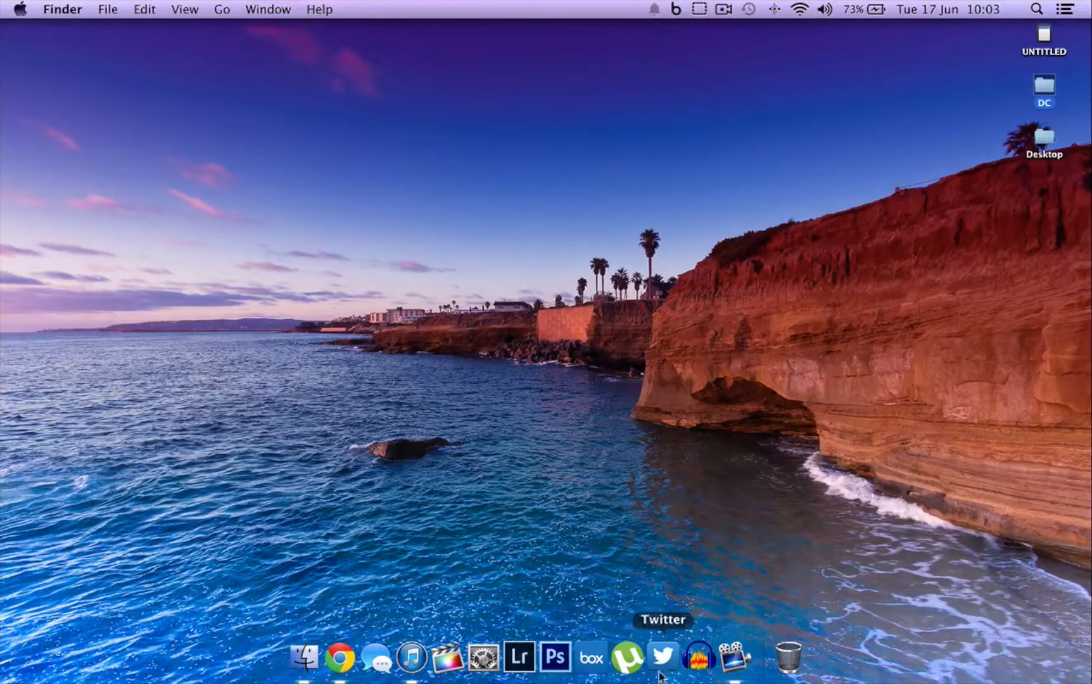
{"action": "mouse_move", "coordinate": [789, 658]}
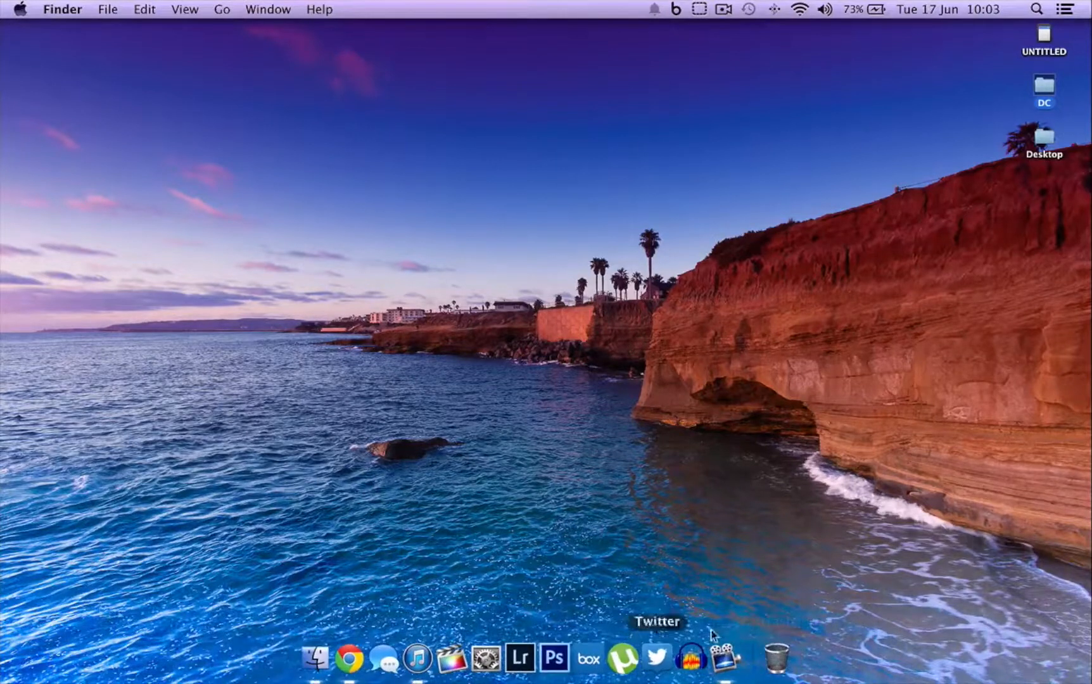
{"action": "mouse_move", "coordinate": [756, 659]}
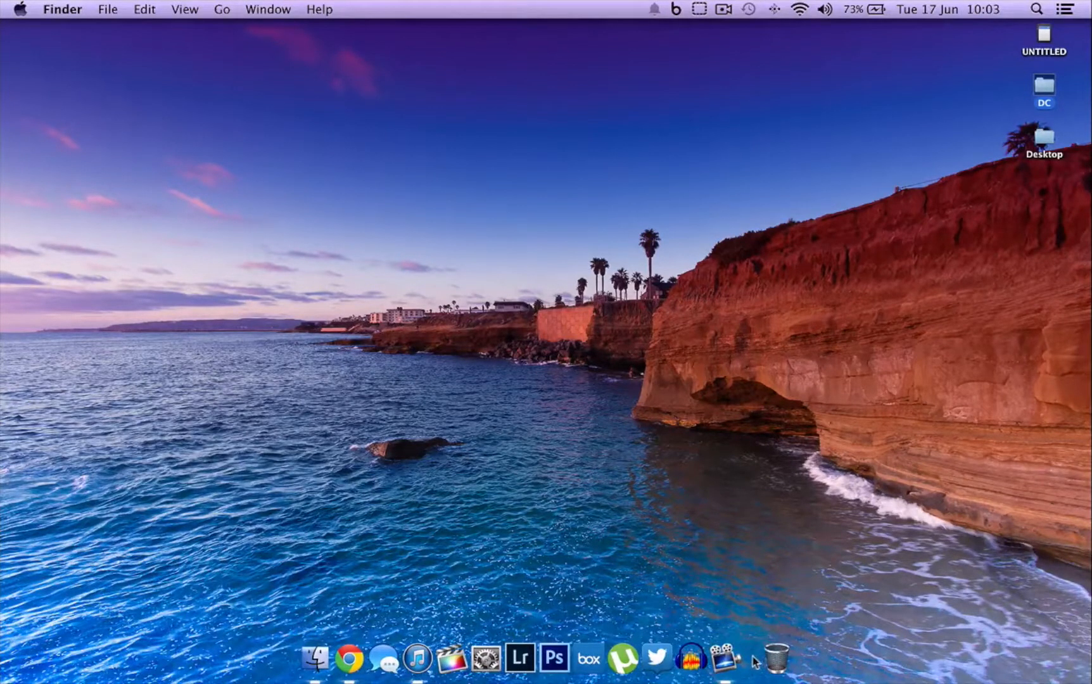
{"action": "mouse_move", "coordinate": [769, 582]}
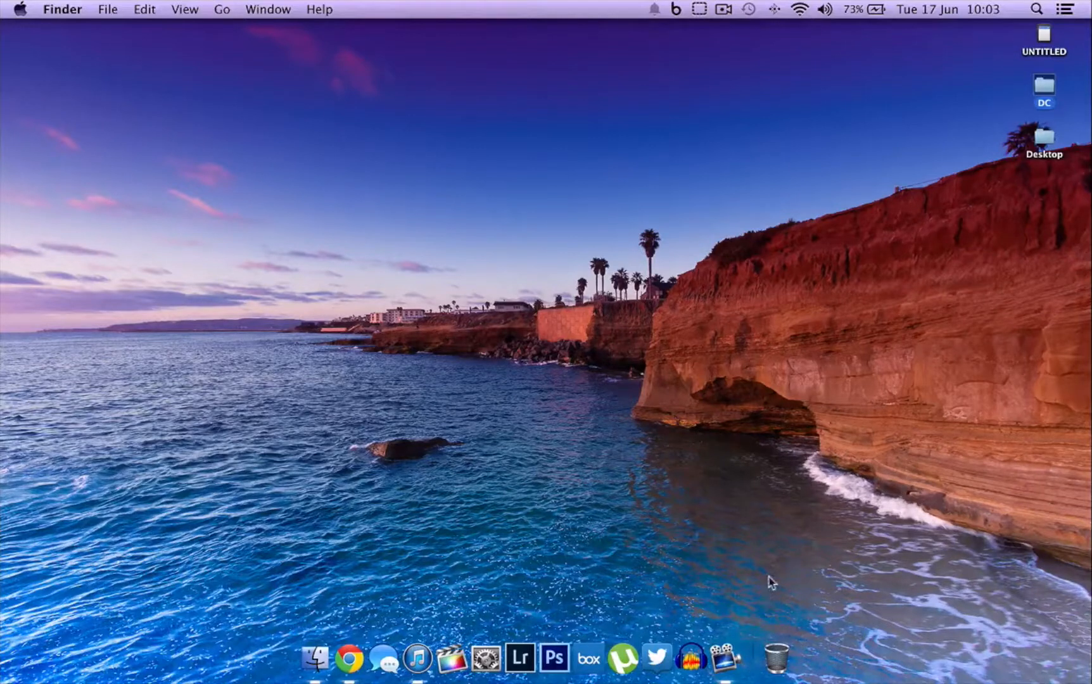